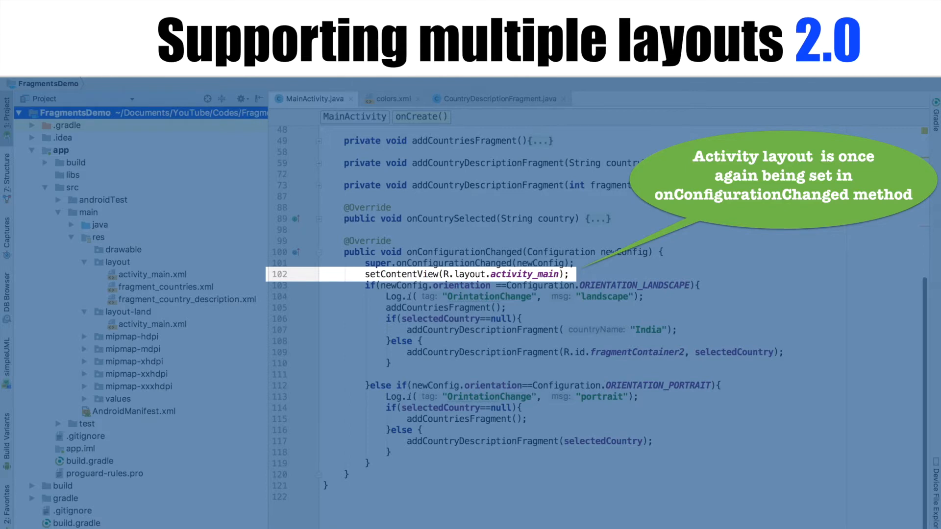
Advance the slideshow from the onConfigurationChanged slide to the Layout / Screen Qualifiers slide
click(118, 262)
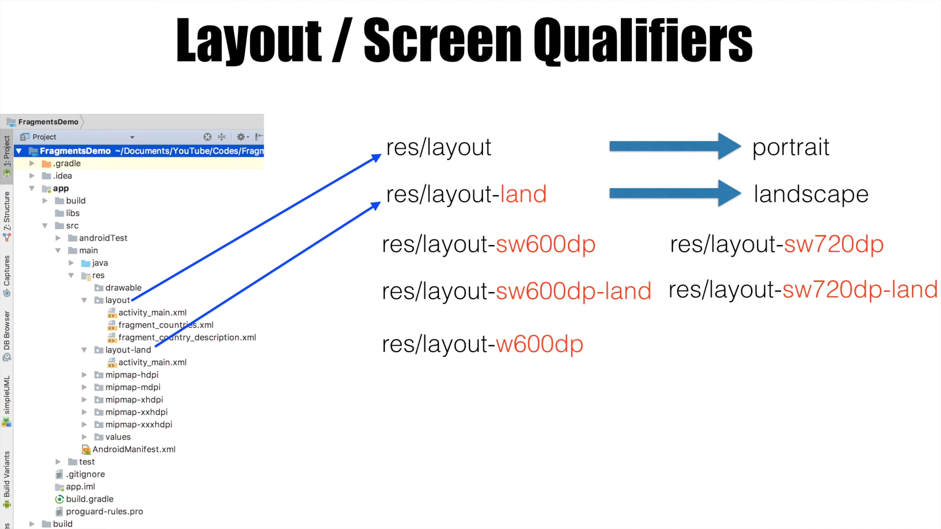
Reveal the res/layout-h600dp qualifier below res/layout-w600dp on the slide
click(481, 397)
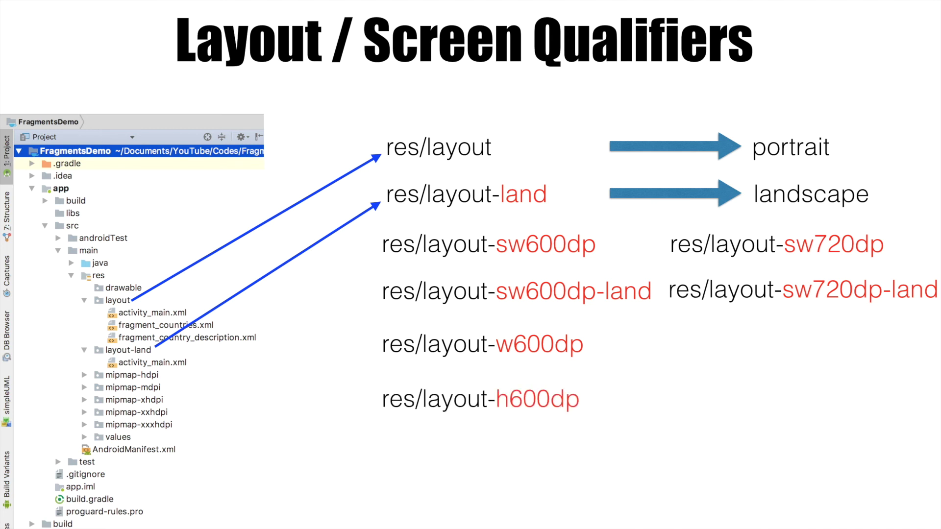